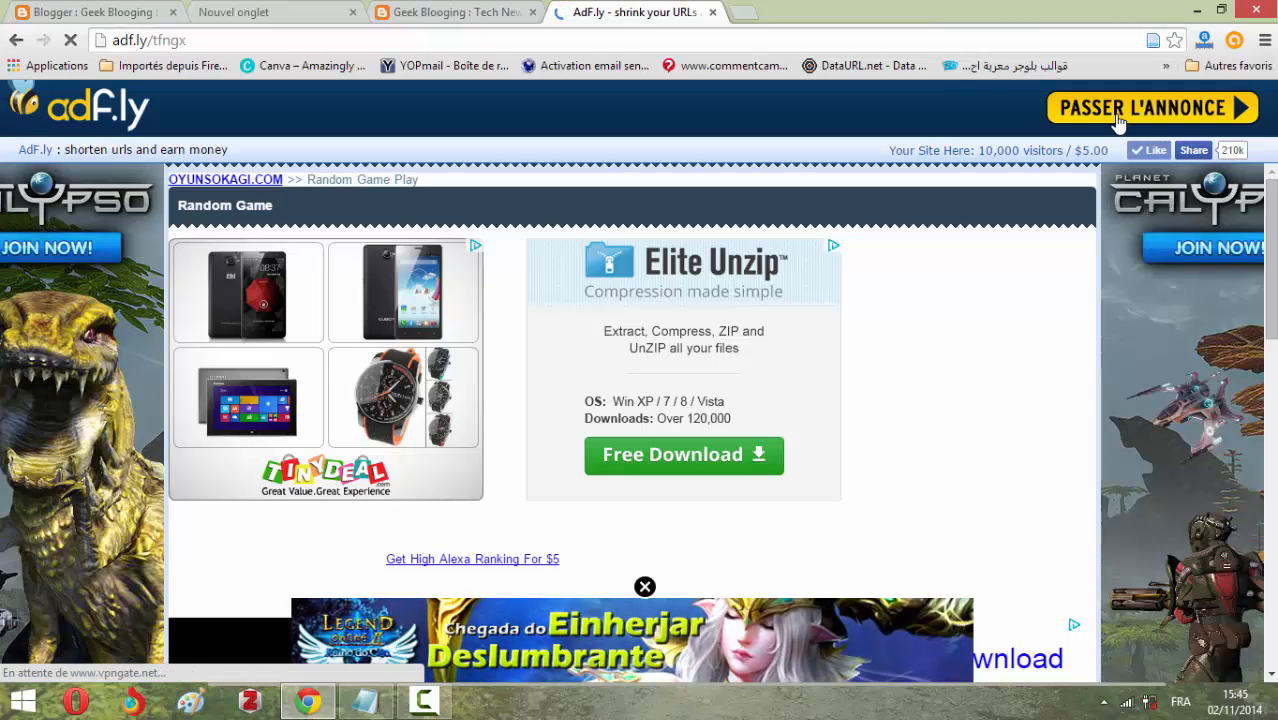
Step: Skip the adf.ly ad and request the SoftEther VPN Client + VPN Gate Client Plugin download on vpngate.net
left_click(1150, 108)
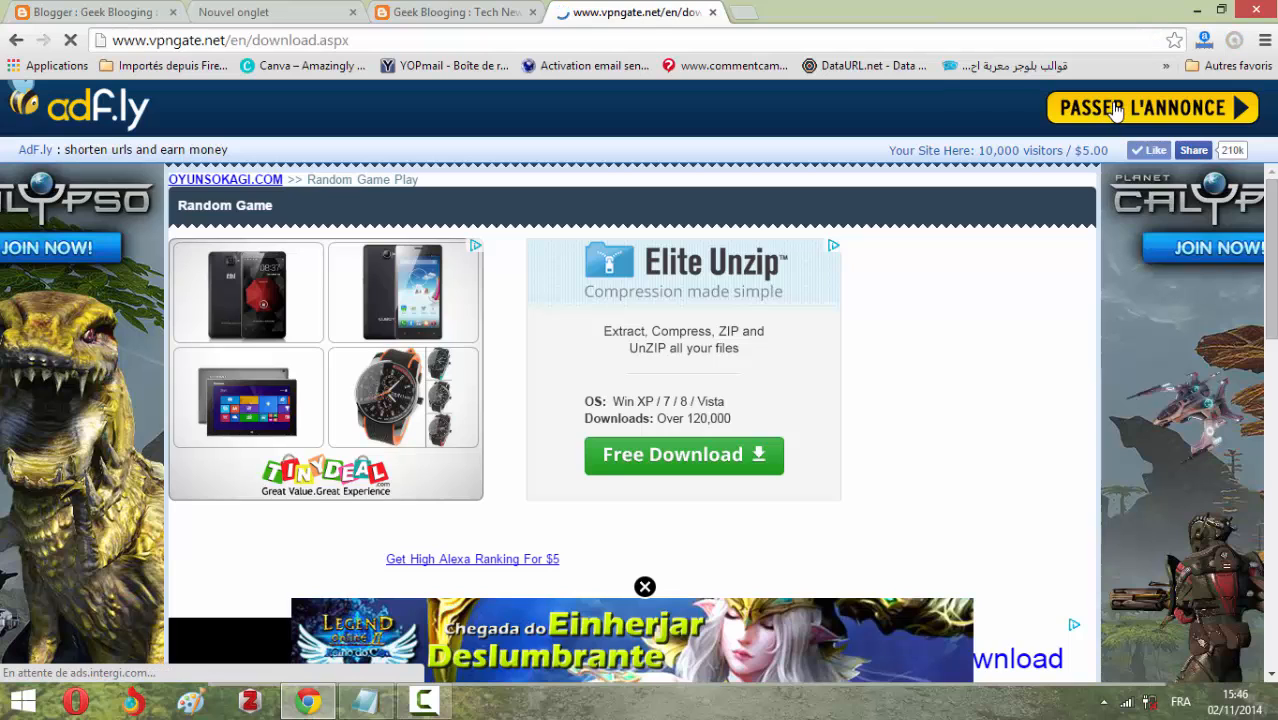
left_click(1150, 108)
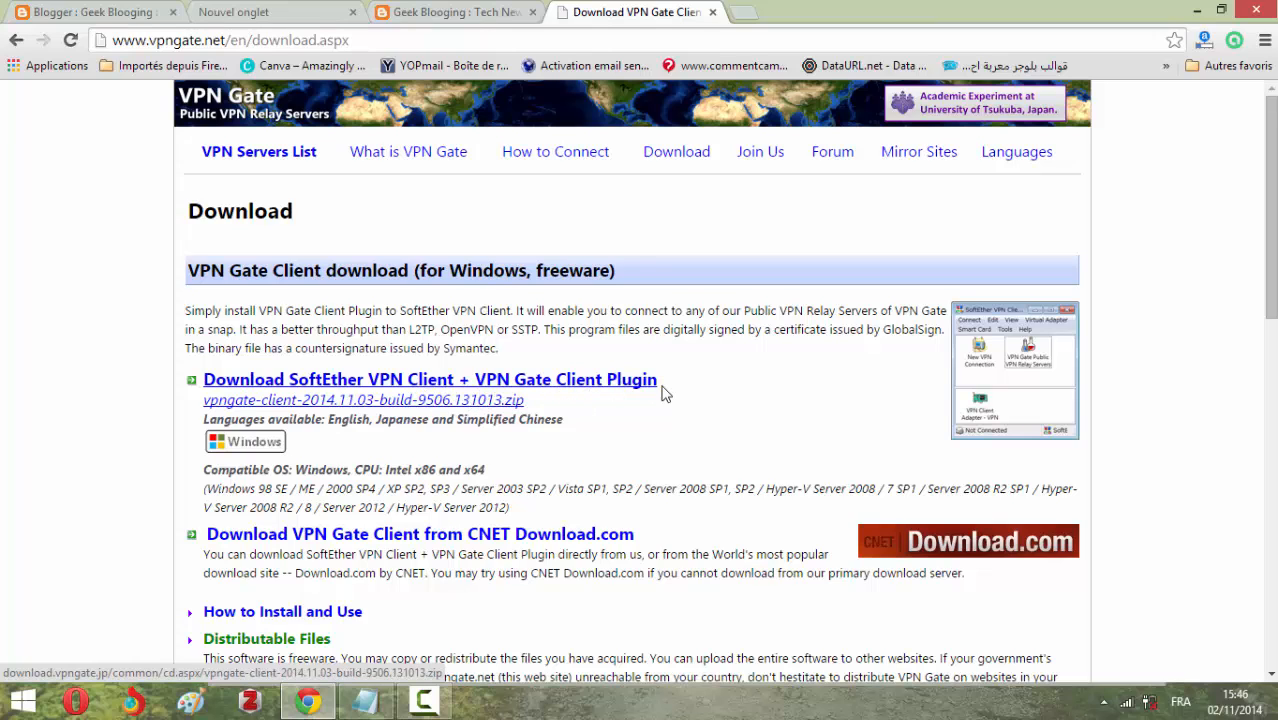
left_click(362, 400)
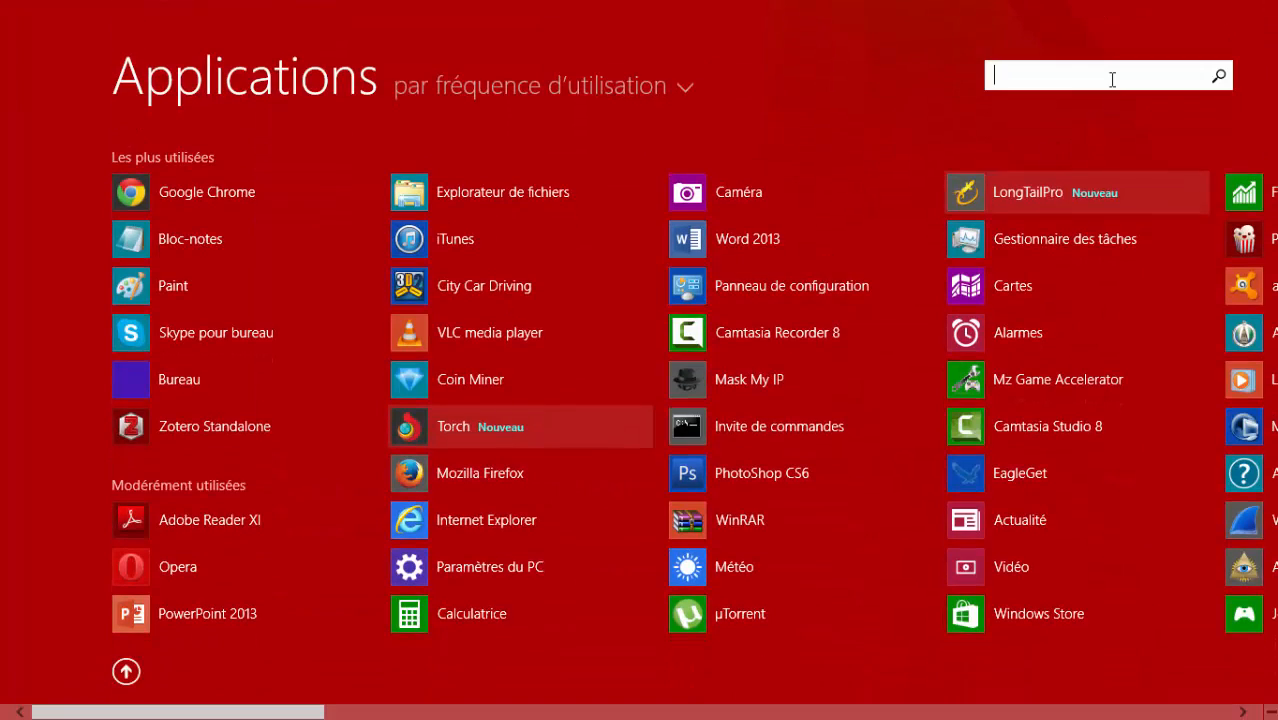
Step: Cancel the vpngate-client zip download in Chrome and launch SoftEther VPN Client Manager from the taskbar
type("Vp")
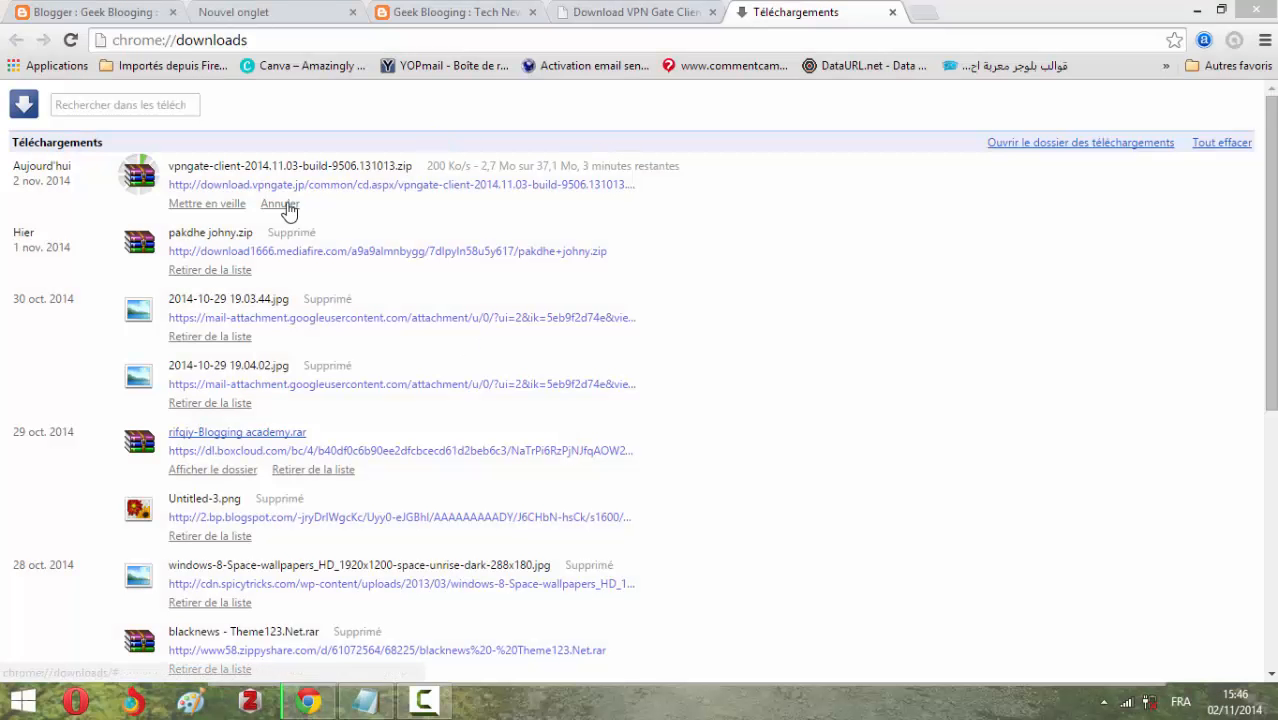
left_click(280, 204)
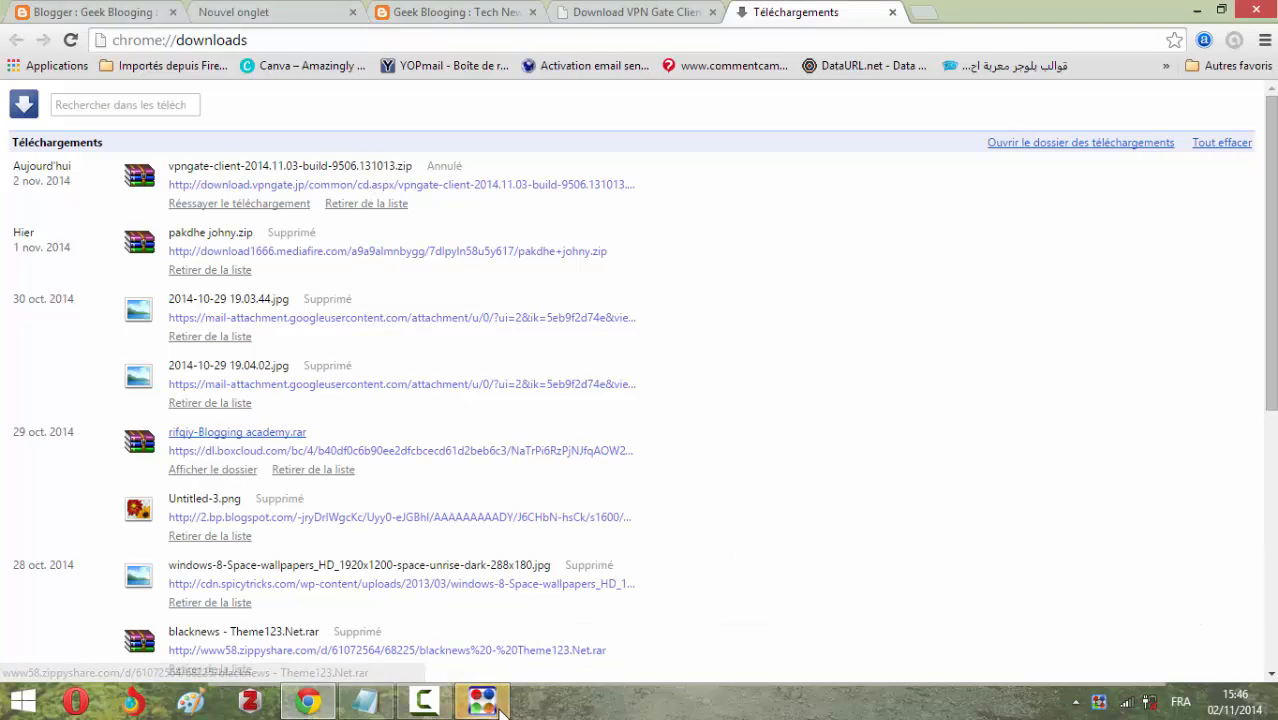
left_click(480, 700)
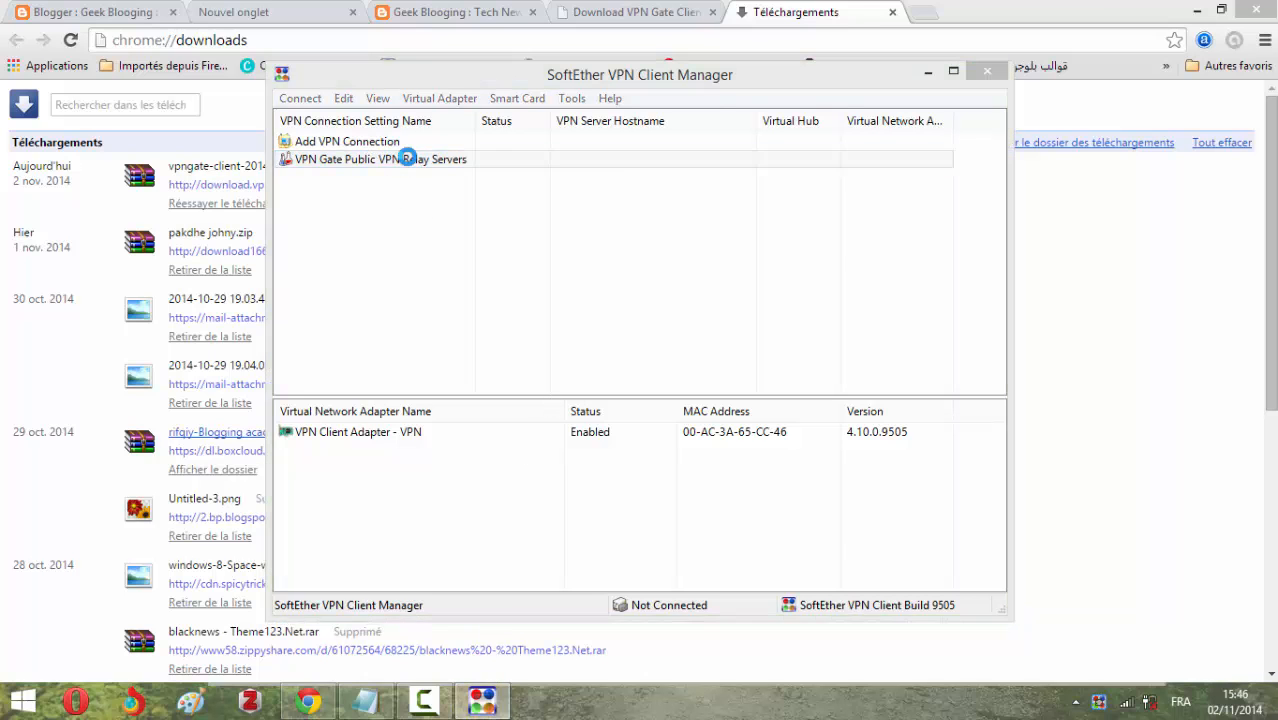
Step: Browse the VPN Gate Public VPN Relay Servers list and pick a relay server to connect to
left_click(380, 160)
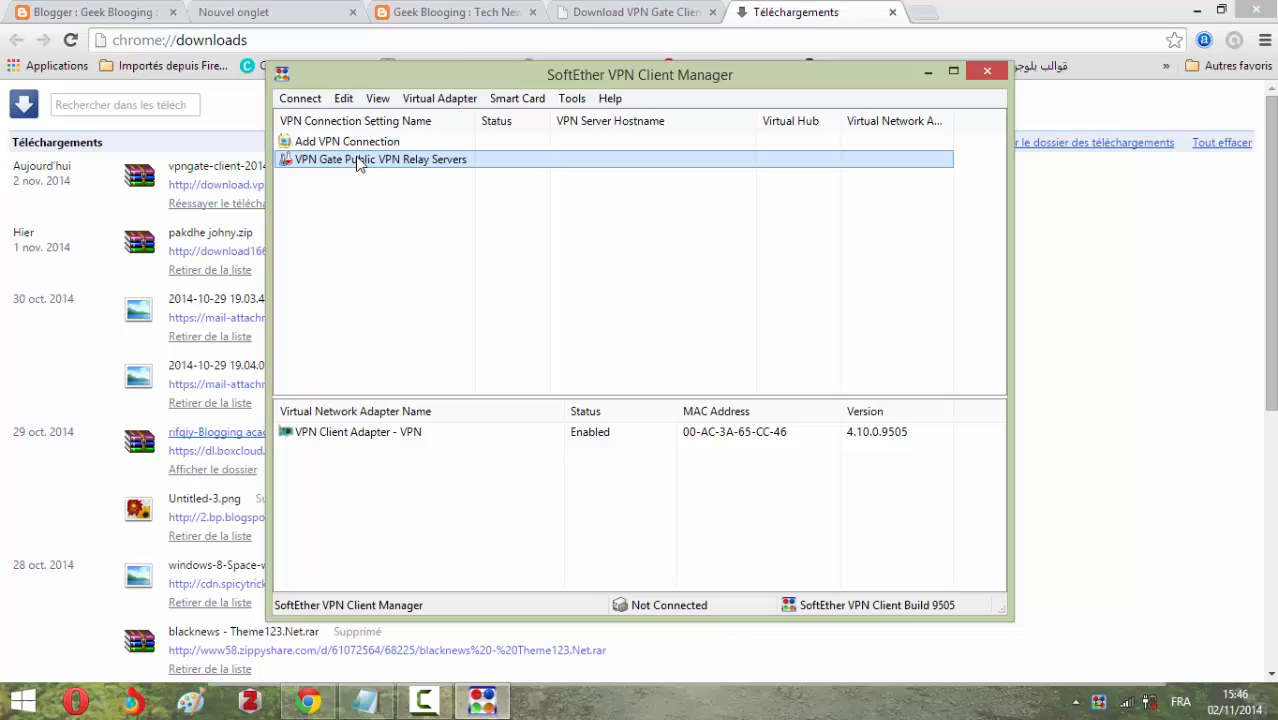
double_click(380, 160)
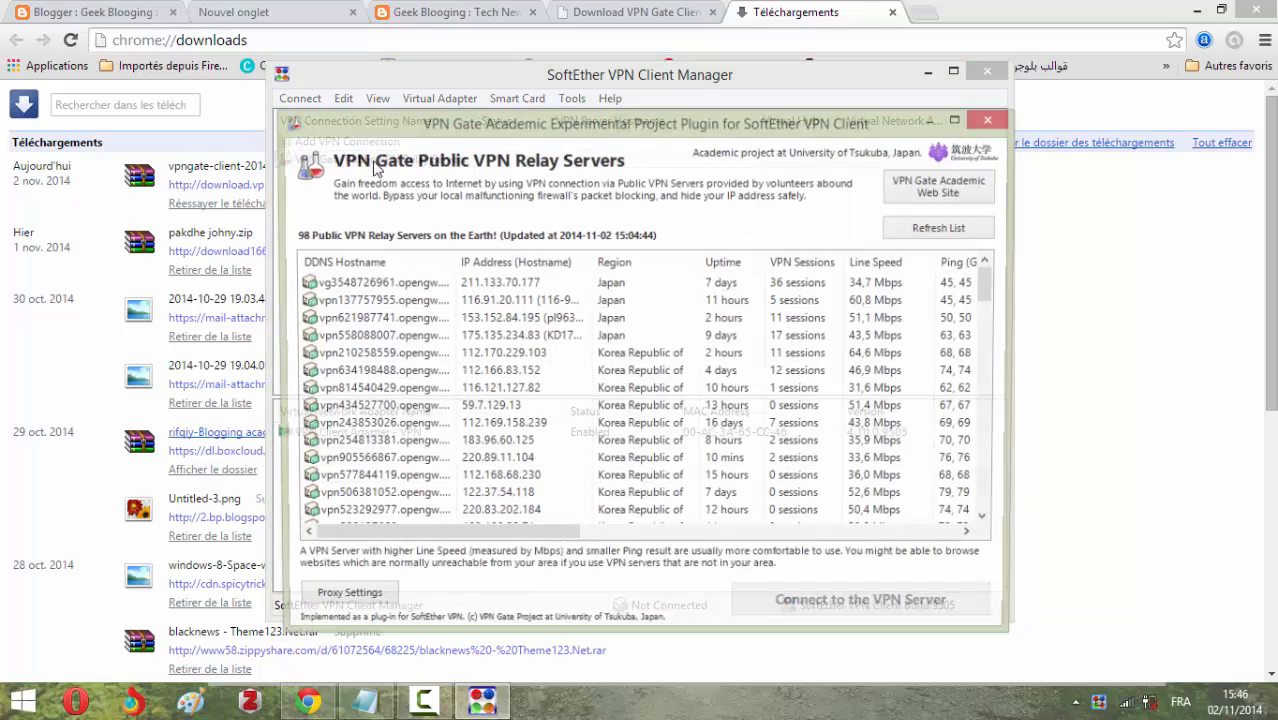
scroll("down", 3)
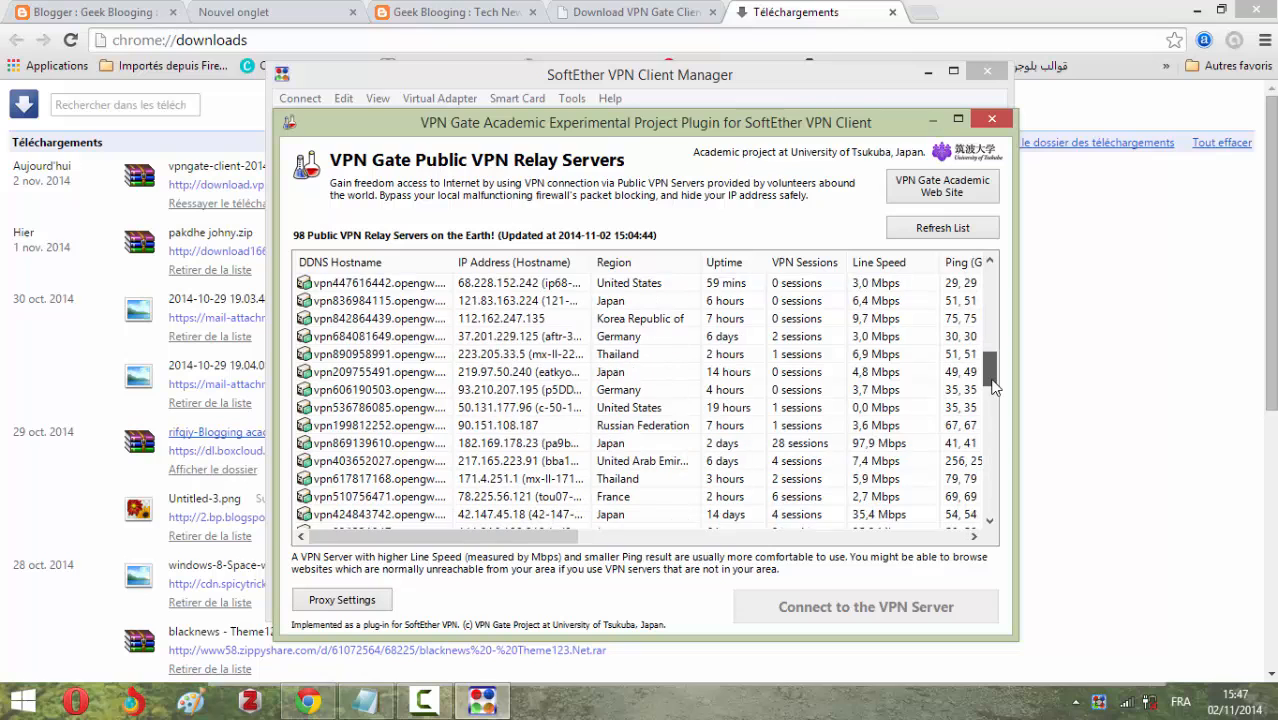
scroll("down", 3)
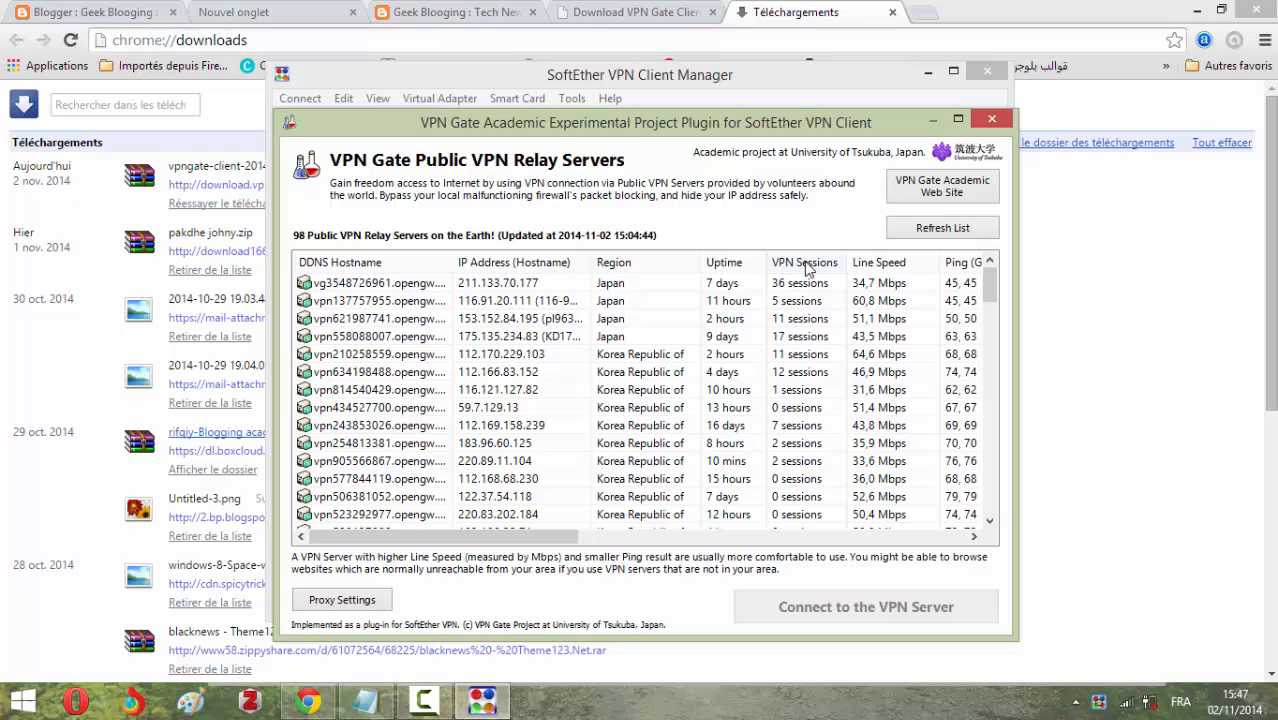
mouse_move(938, 290)
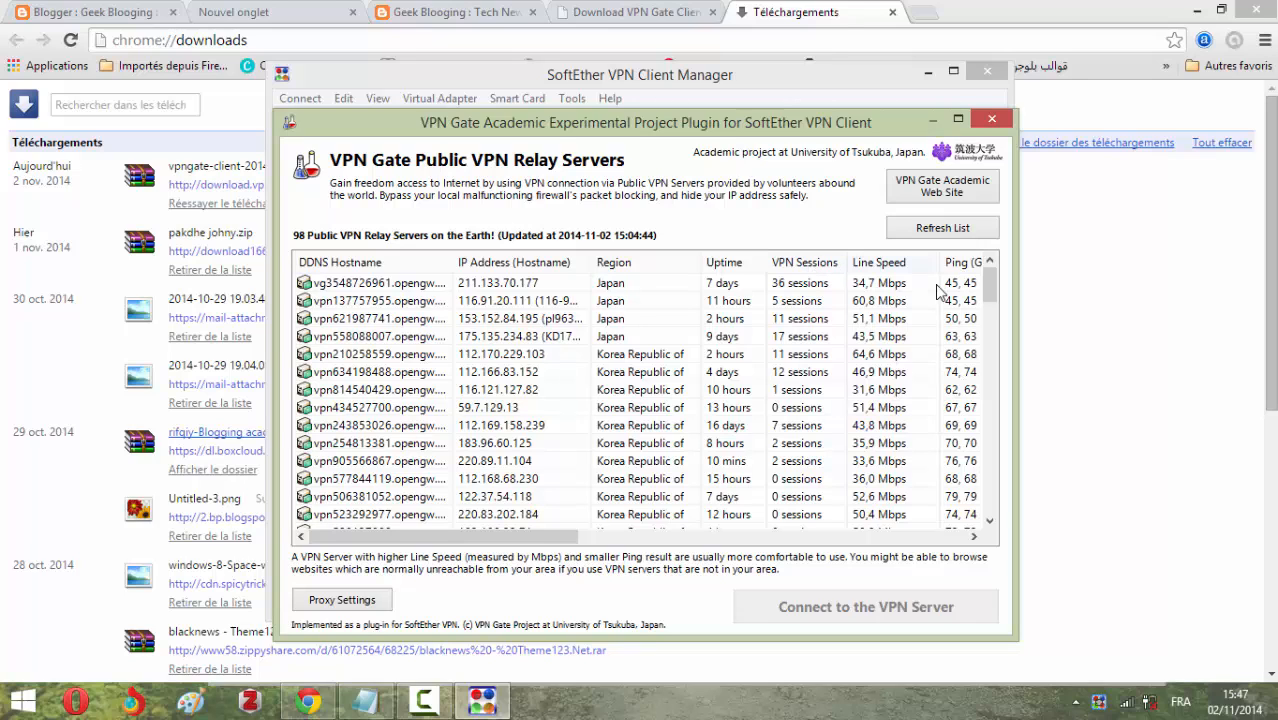
left_click(958, 262)
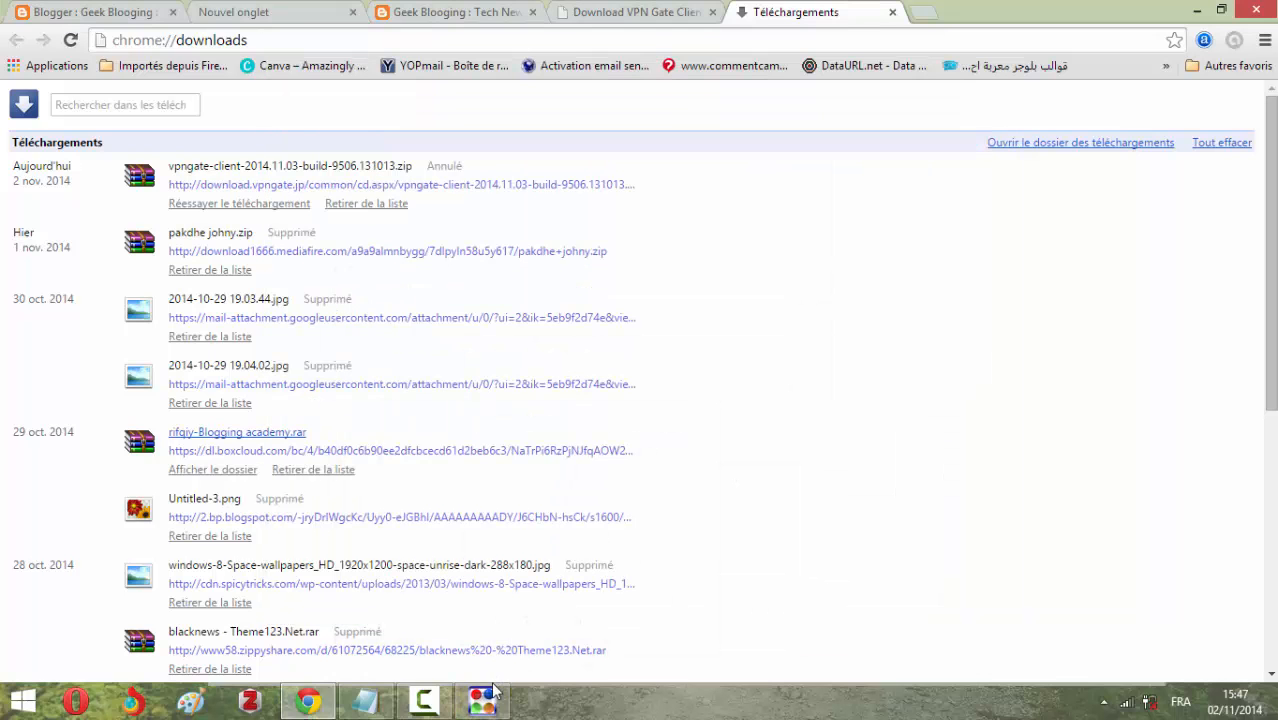
Step: Confirm VPN Gate Connection is connected to 71.200.206.148 and answer 'Oui' to the Windows Réseaux prompt
left_click(480, 700)
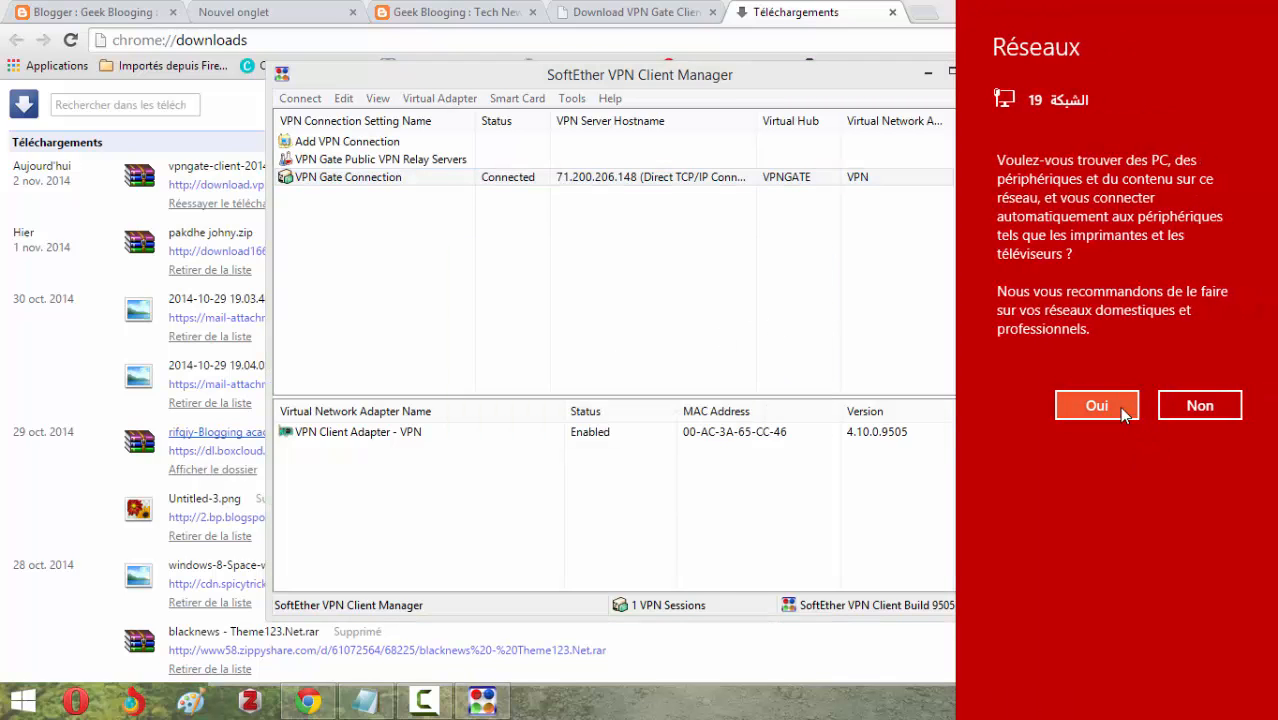
left_click(1096, 404)
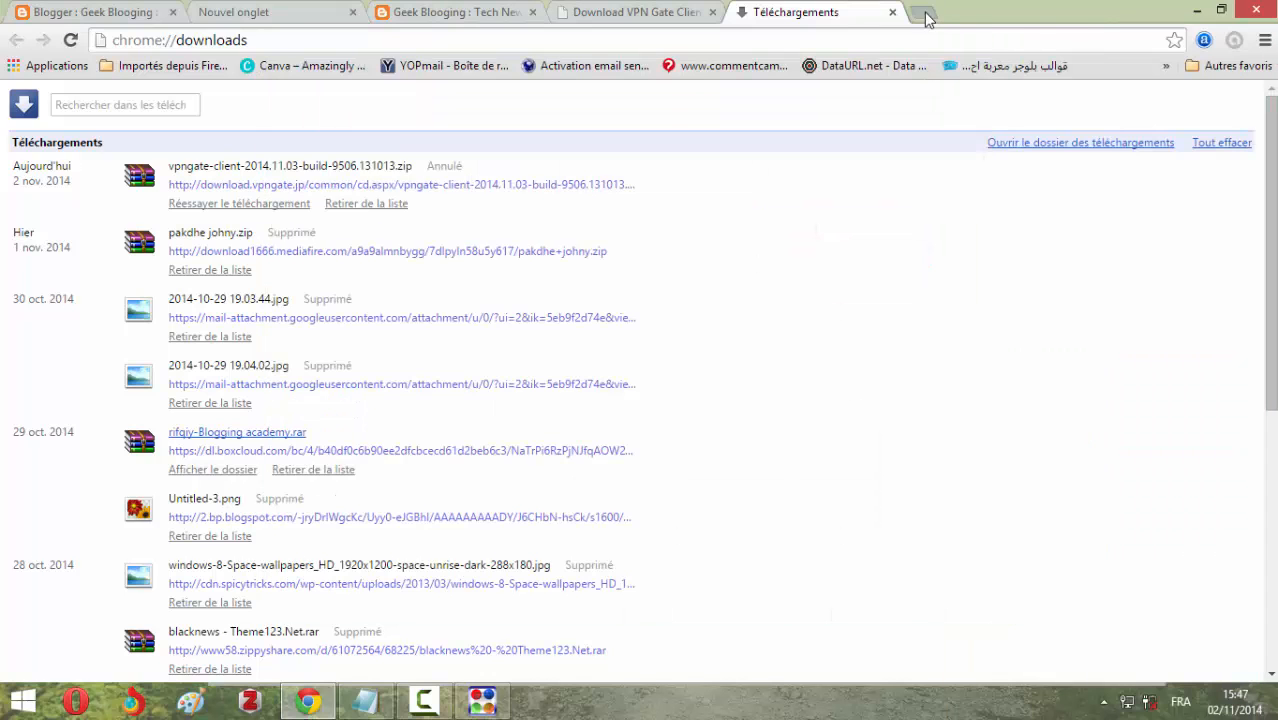
type("whatsmyip.org")
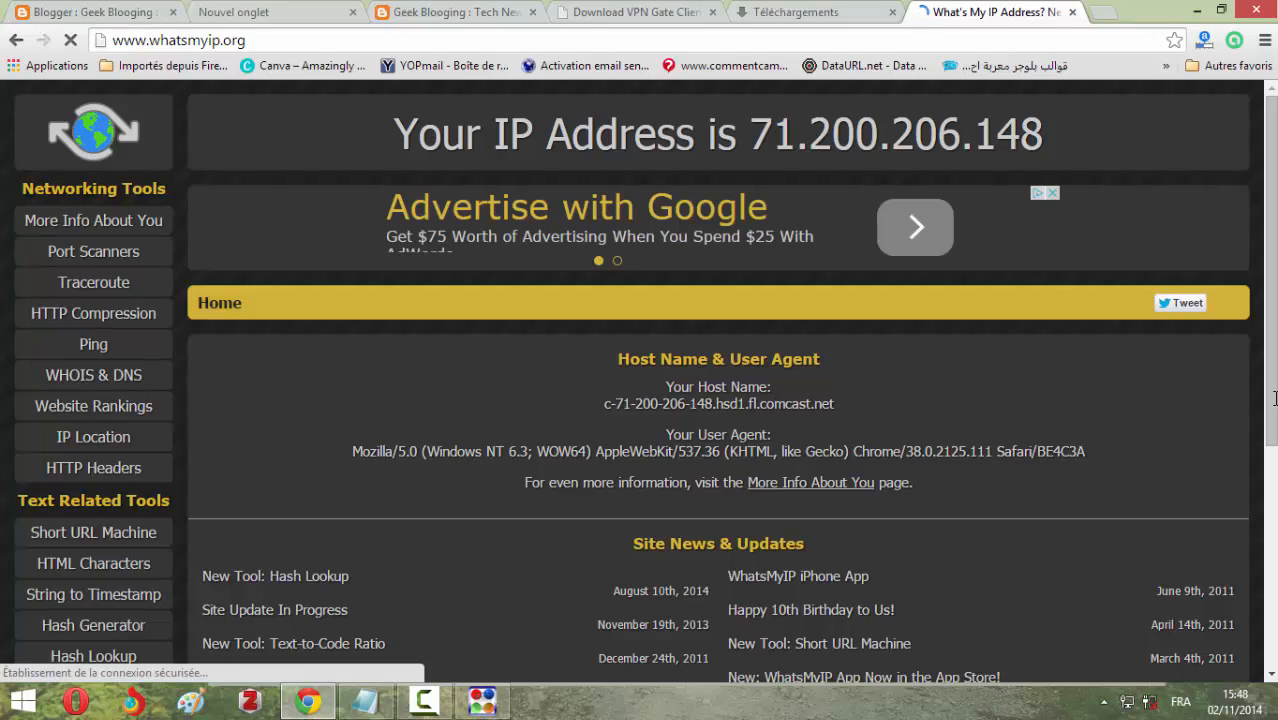
scroll("down", 3)
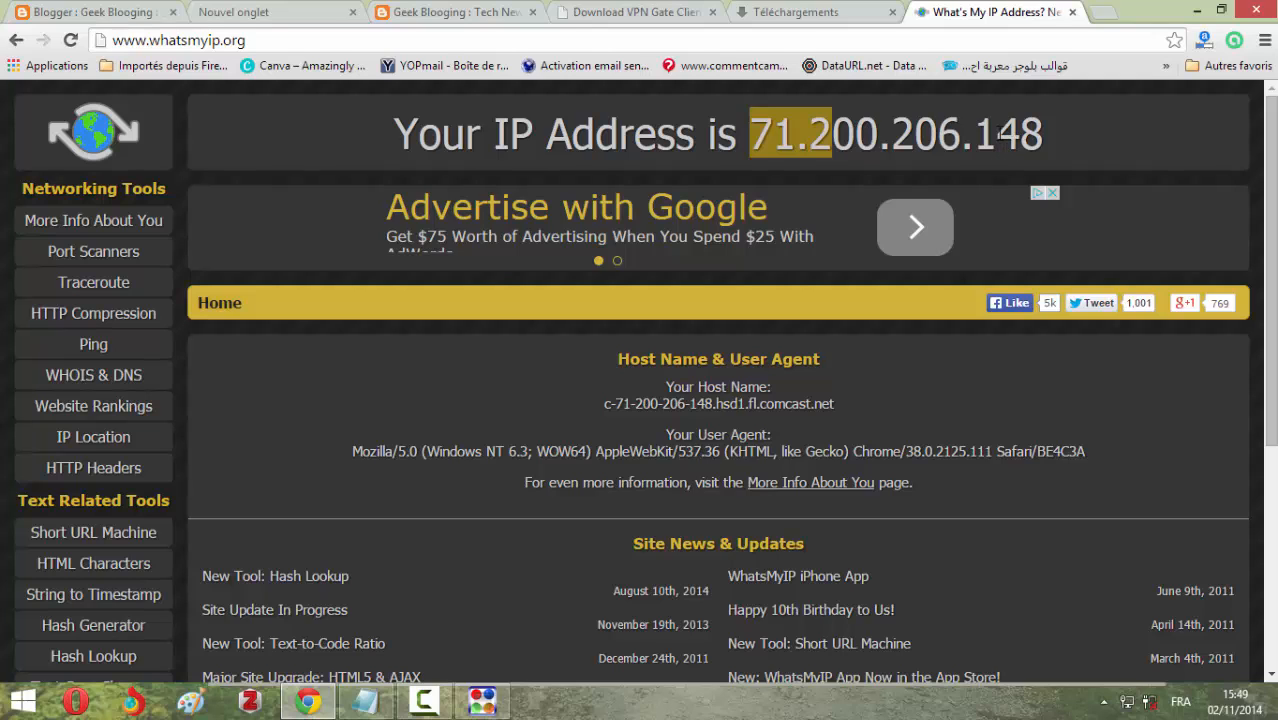
left_click(482, 700)
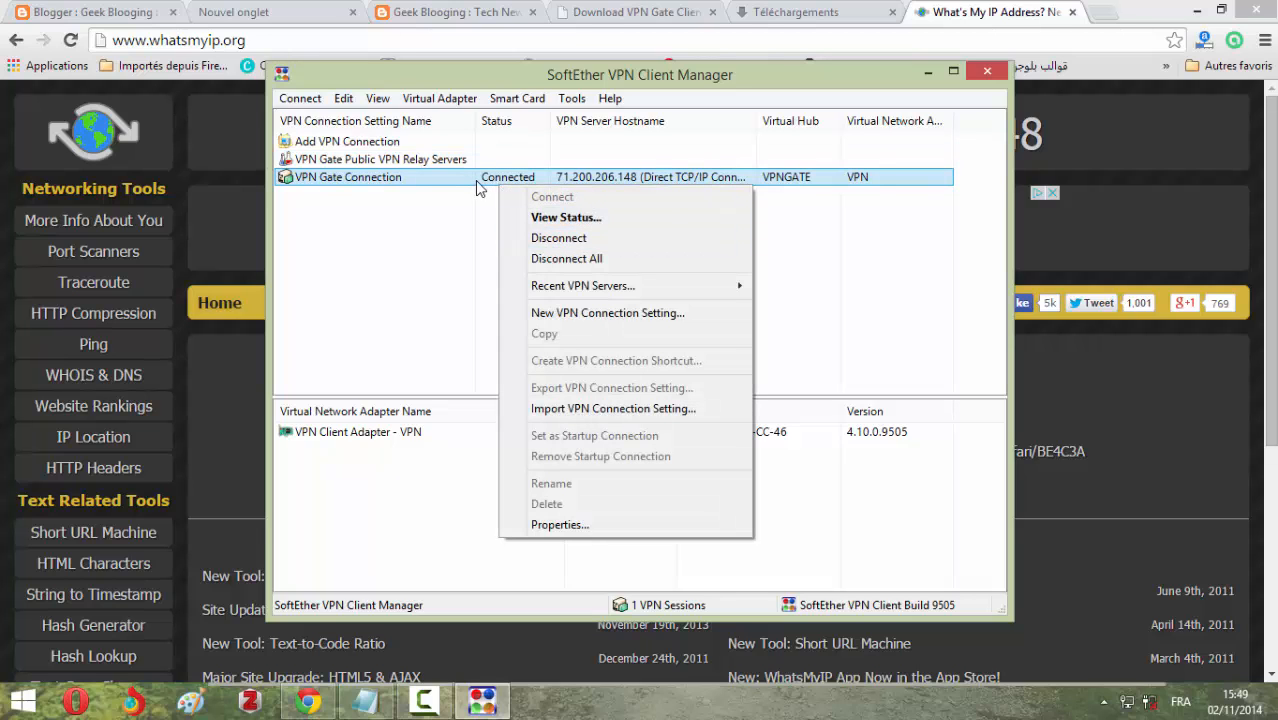
mouse_move(548, 244)
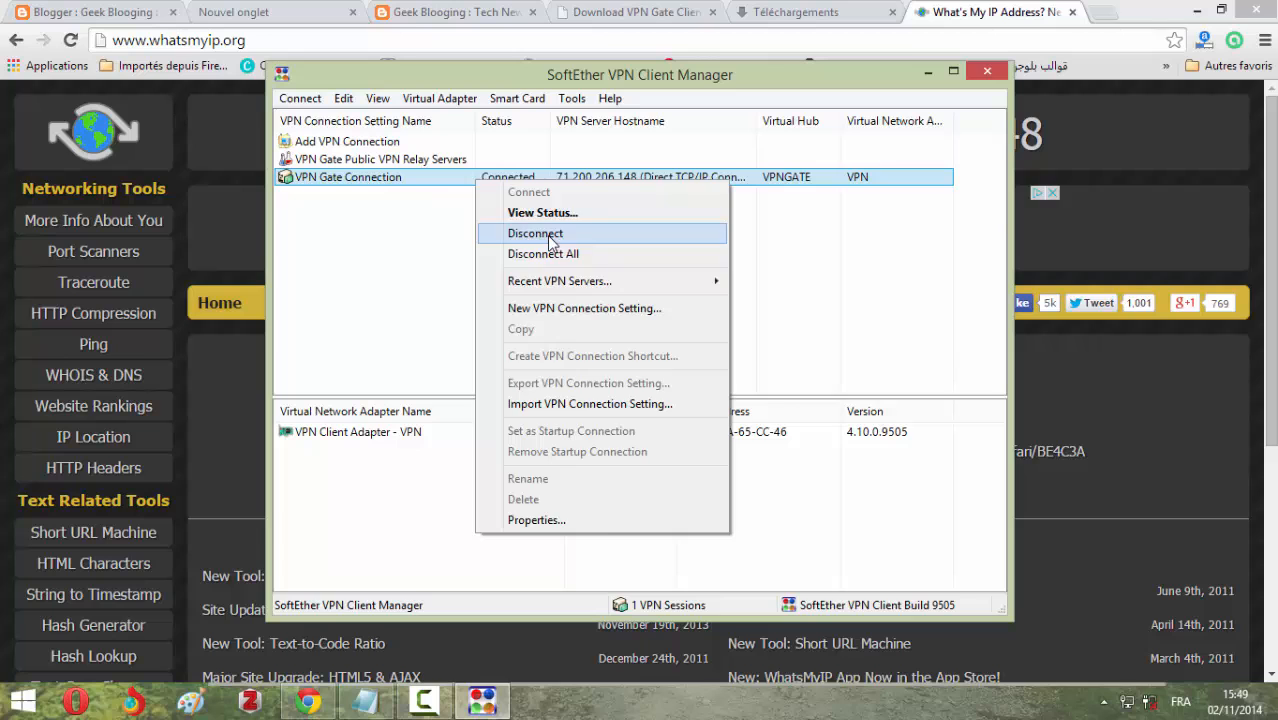
Step: Disconnect from 71.200.206.148 and connect to the United Kingdom relay 92.238.133.214 instead
left_click(450, 160)
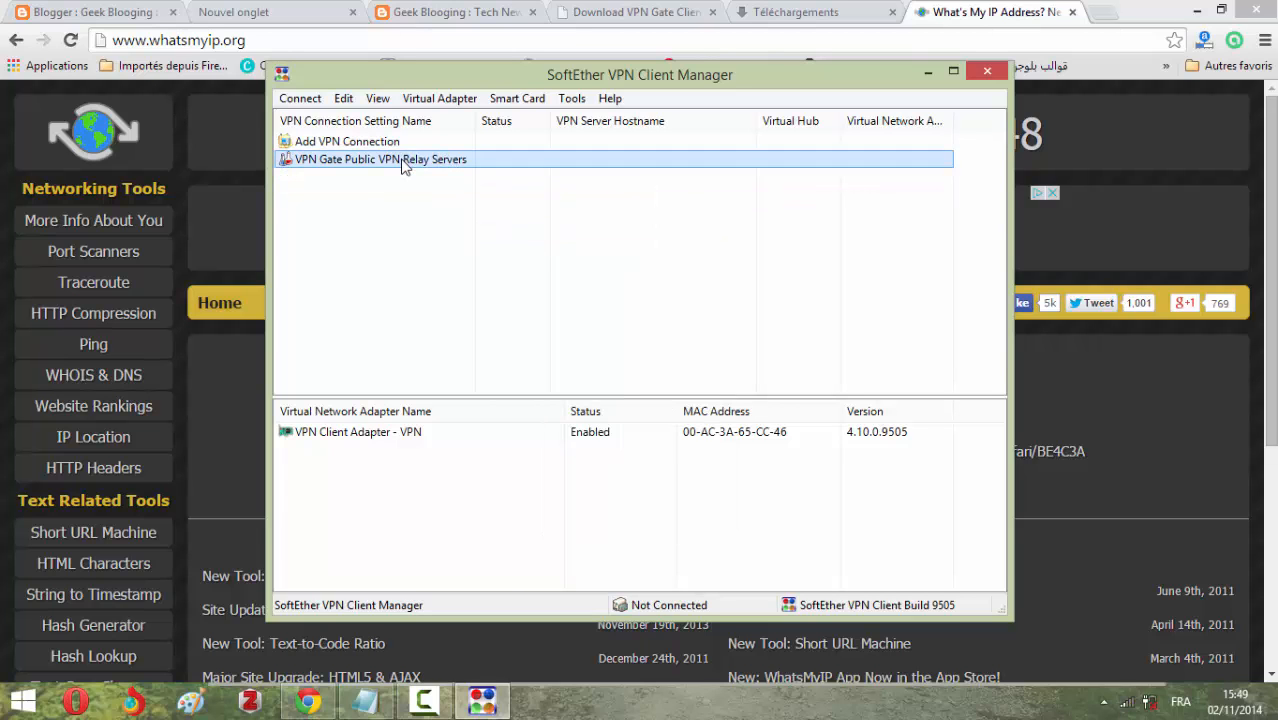
double_click(380, 160)
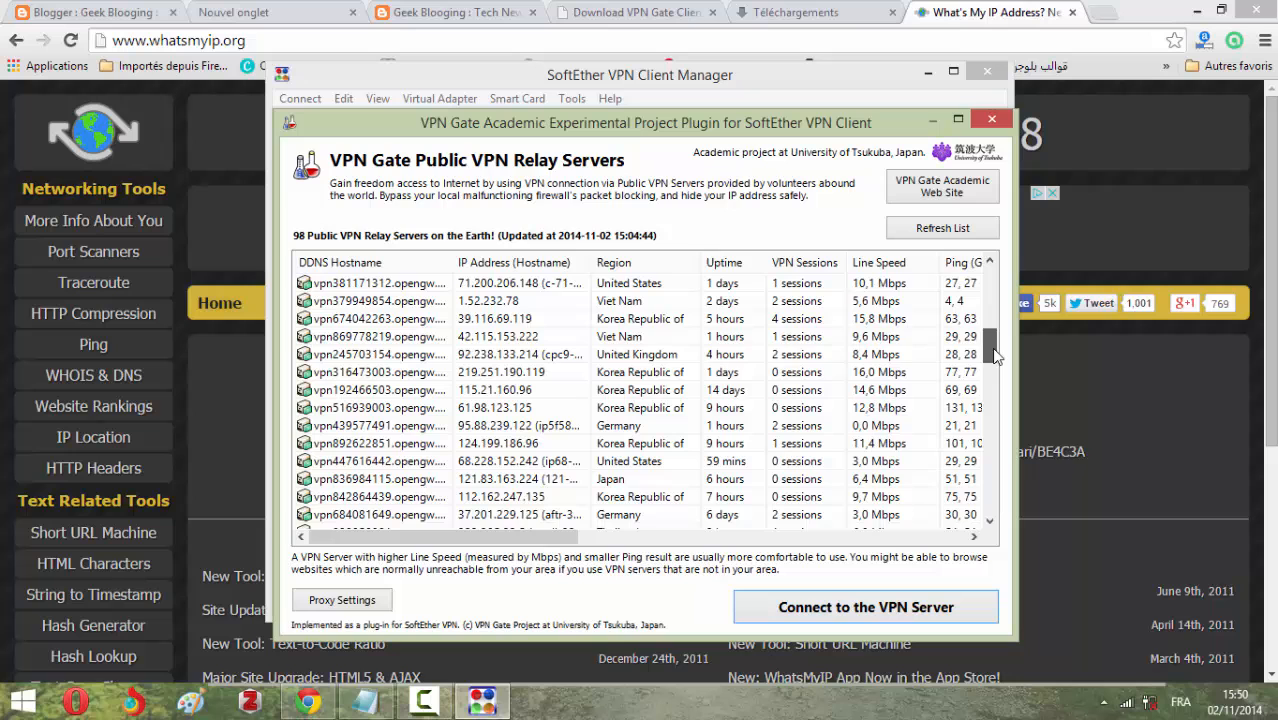
left_click(640, 354)
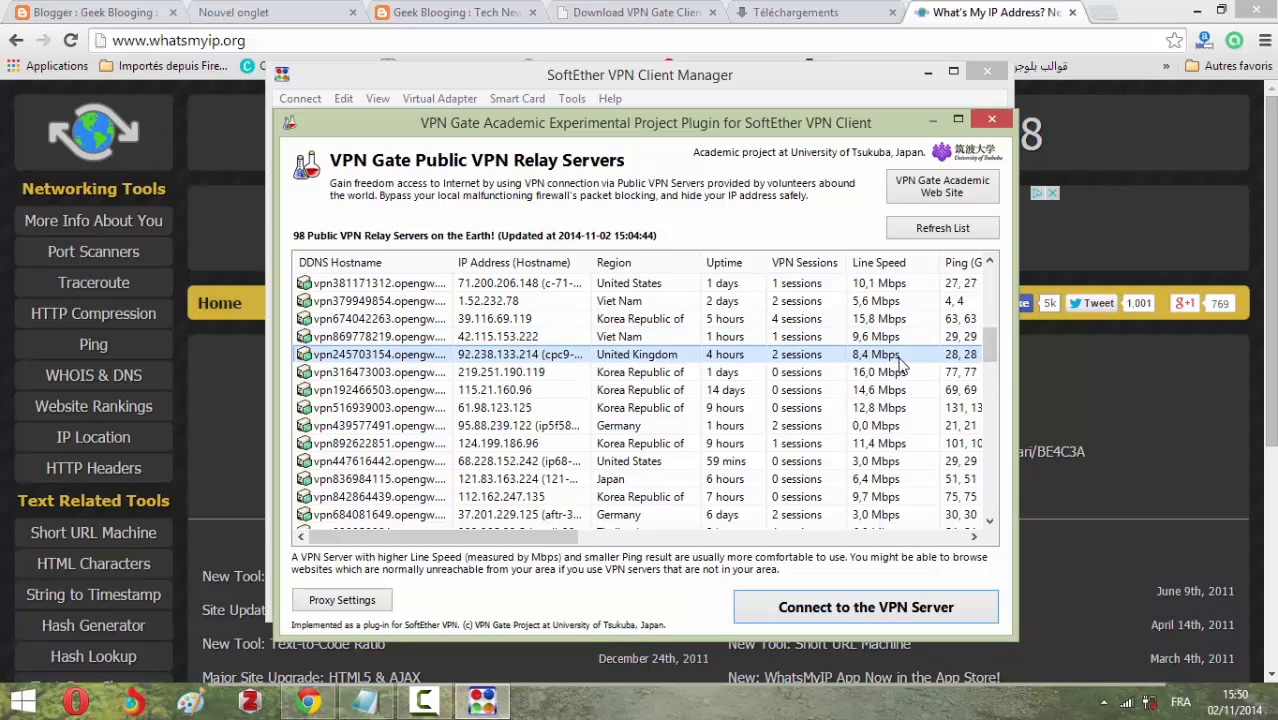
left_click(864, 608)
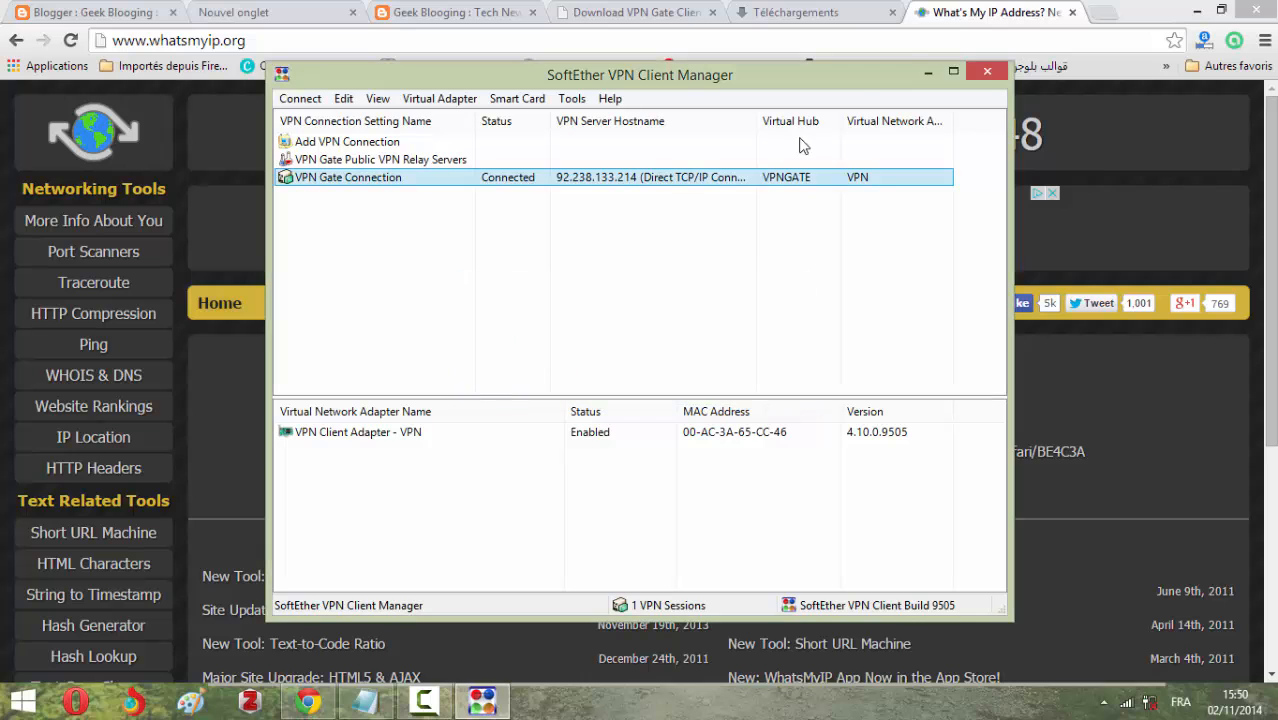
double_click(348, 176)
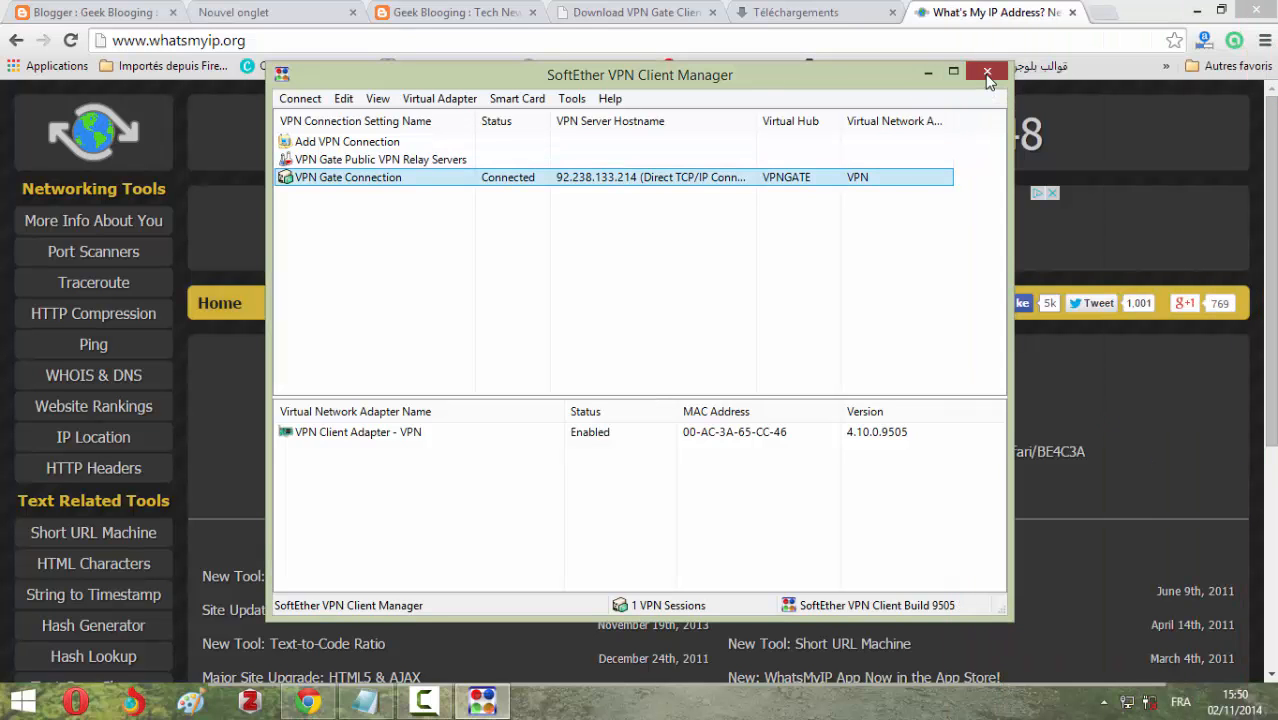
Step: Close the VPN client manager window and switch to the Geek Blogging tab in Chrome
left_click(988, 72)
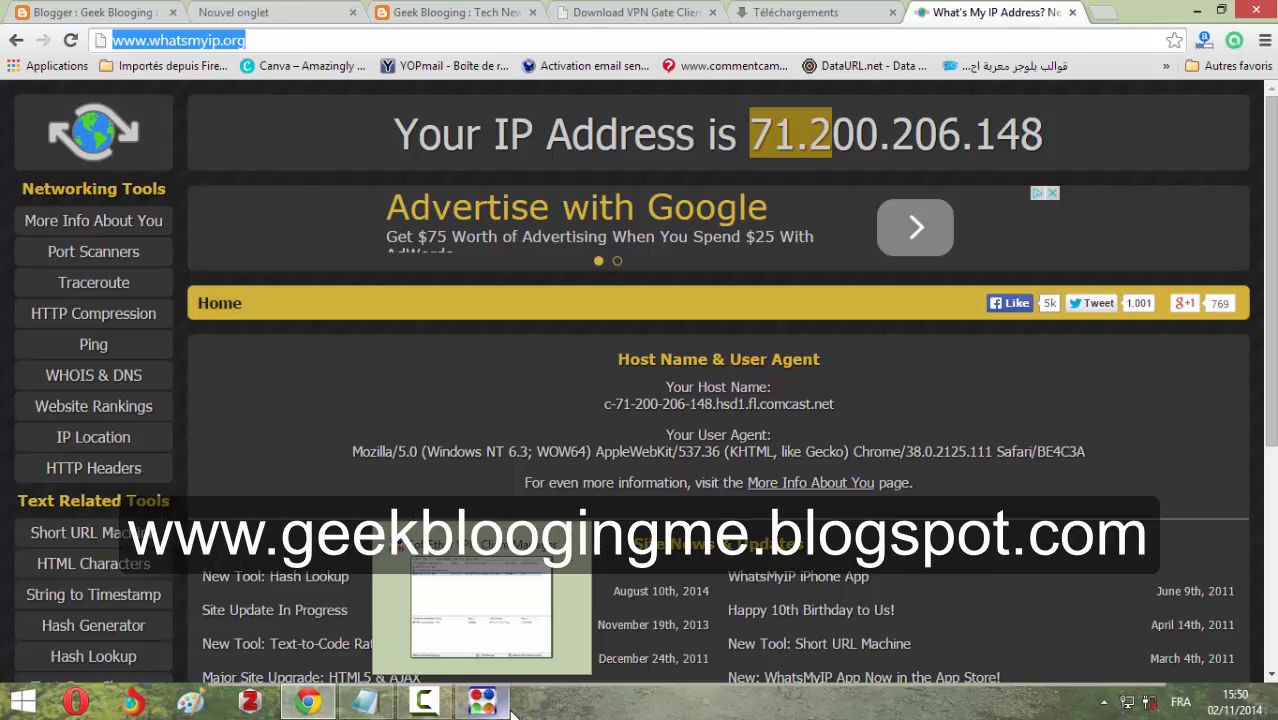
left_click(454, 12)
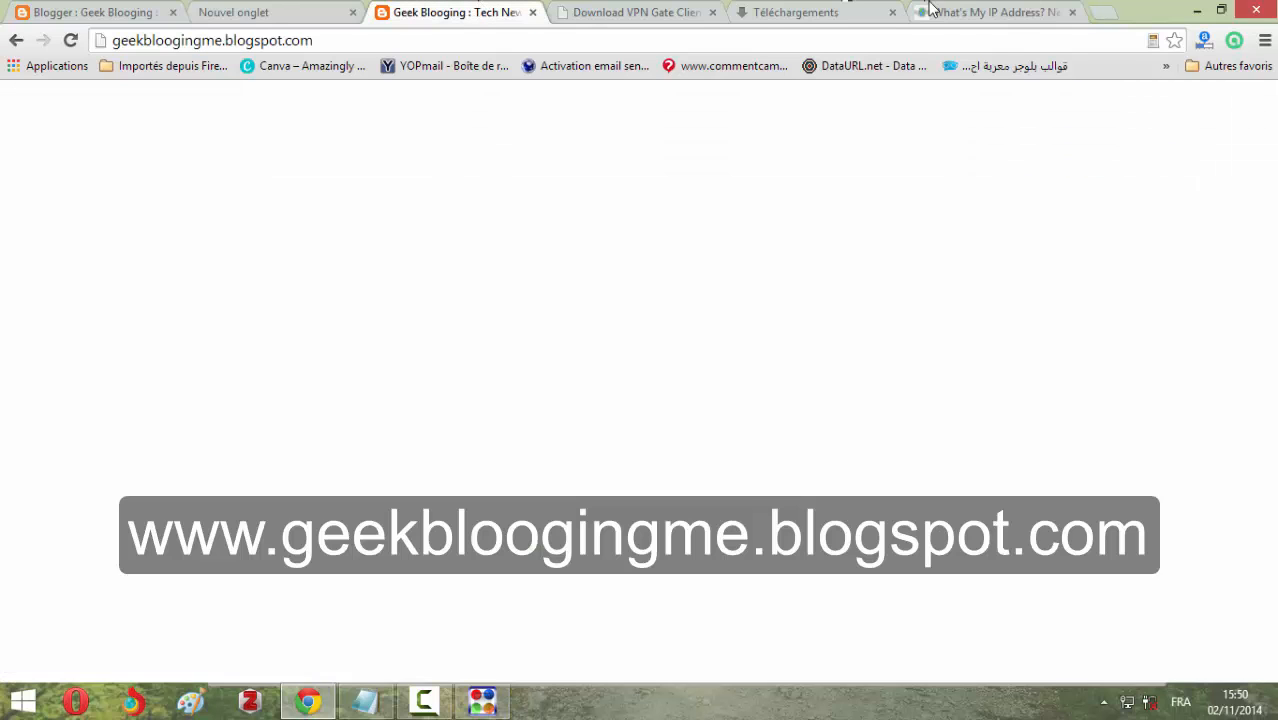